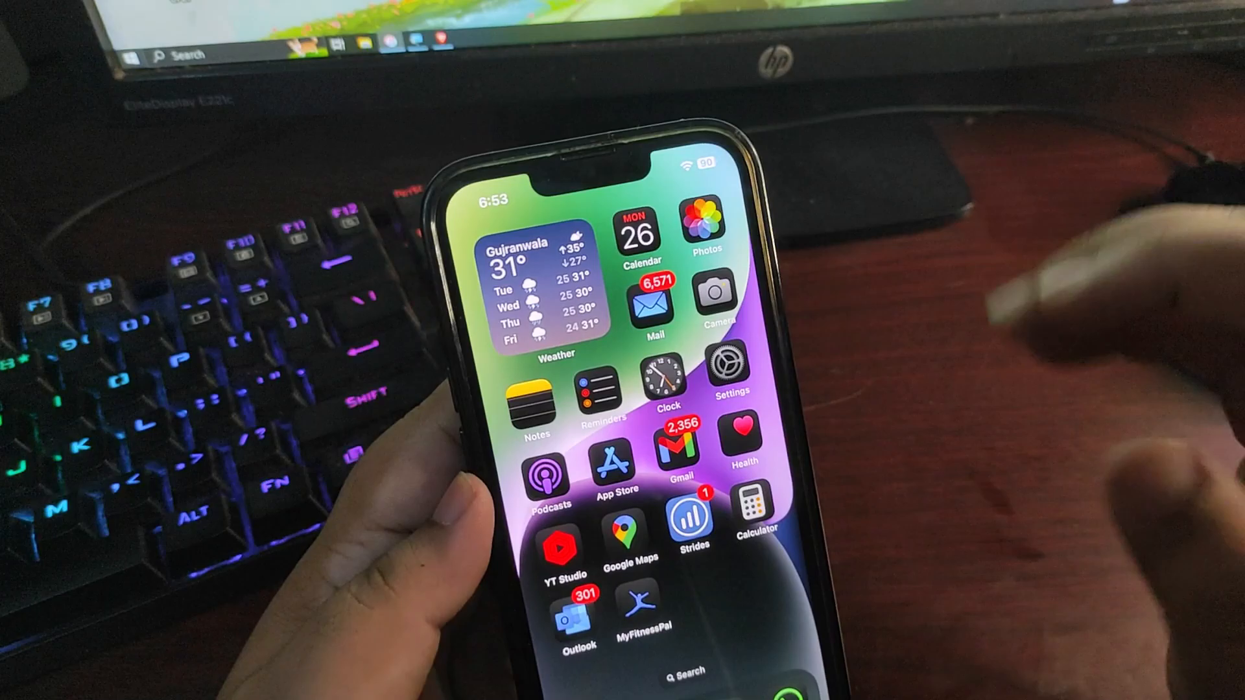
Confirm Find My iPhone is still on in your account's Find My settings, then open settings search
click(725, 365)
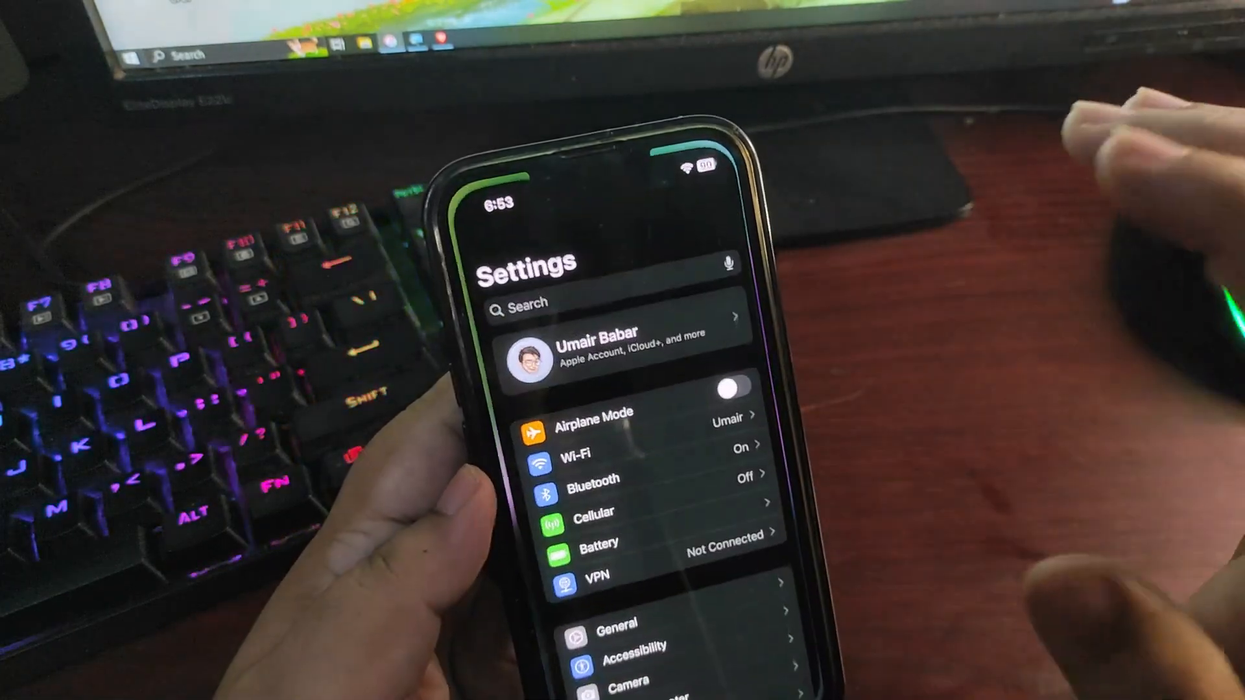
click(612, 303)
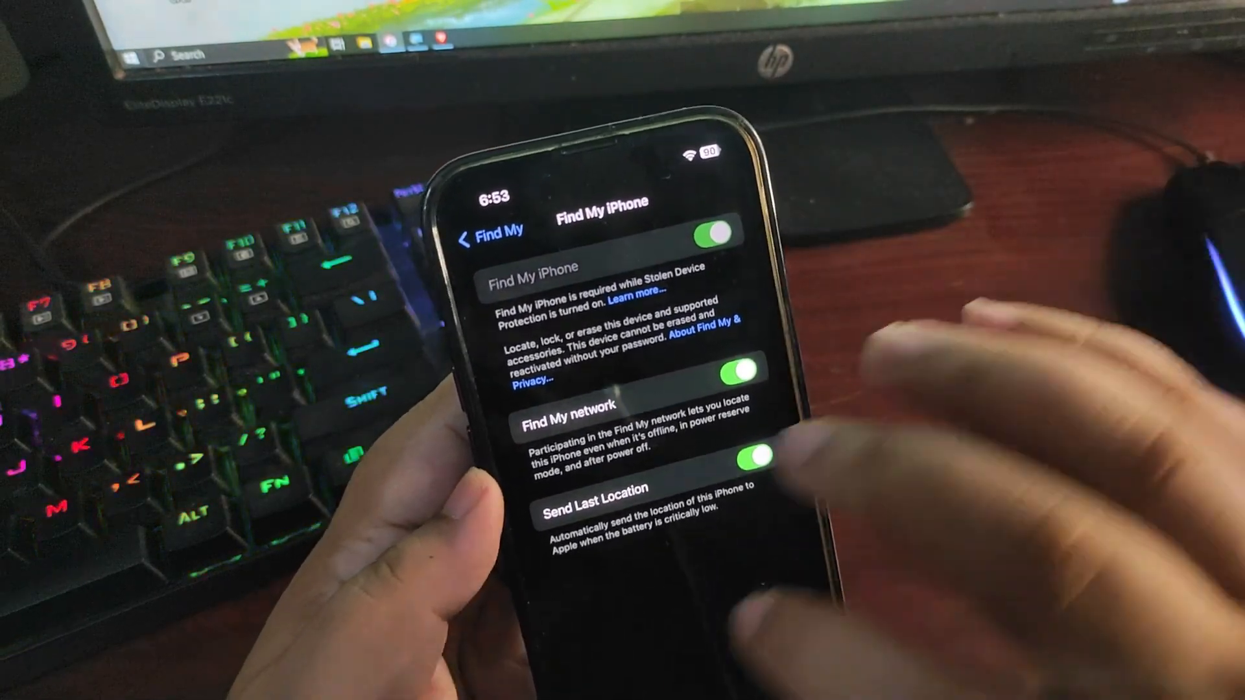
click(491, 230)
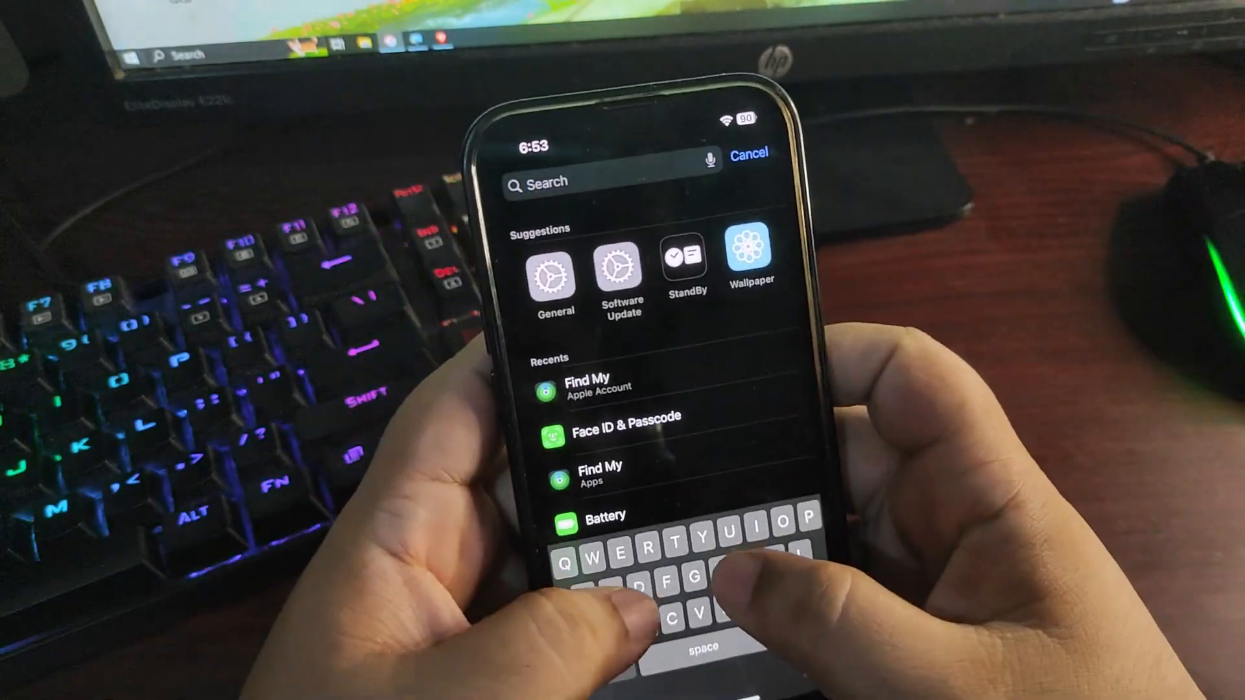
Search 'Stolen' and review Stolen Device Protection under Face ID & Passcode, confirming it's on
text(Stolen)
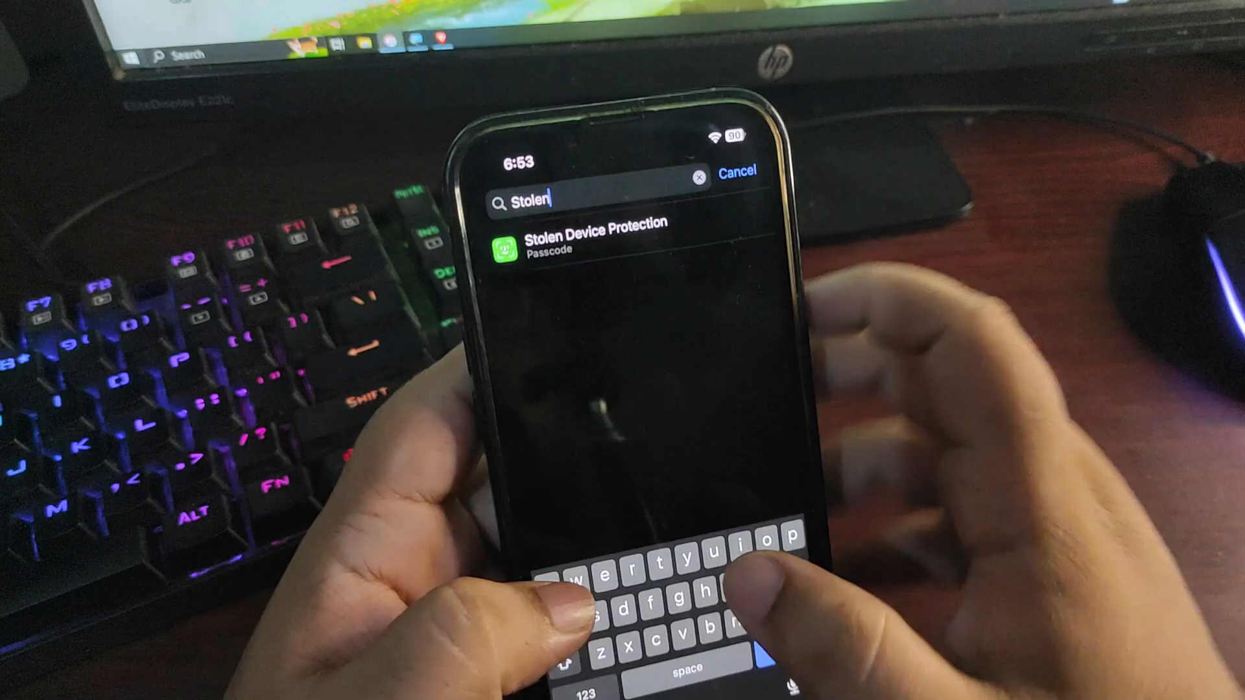
click(587, 238)
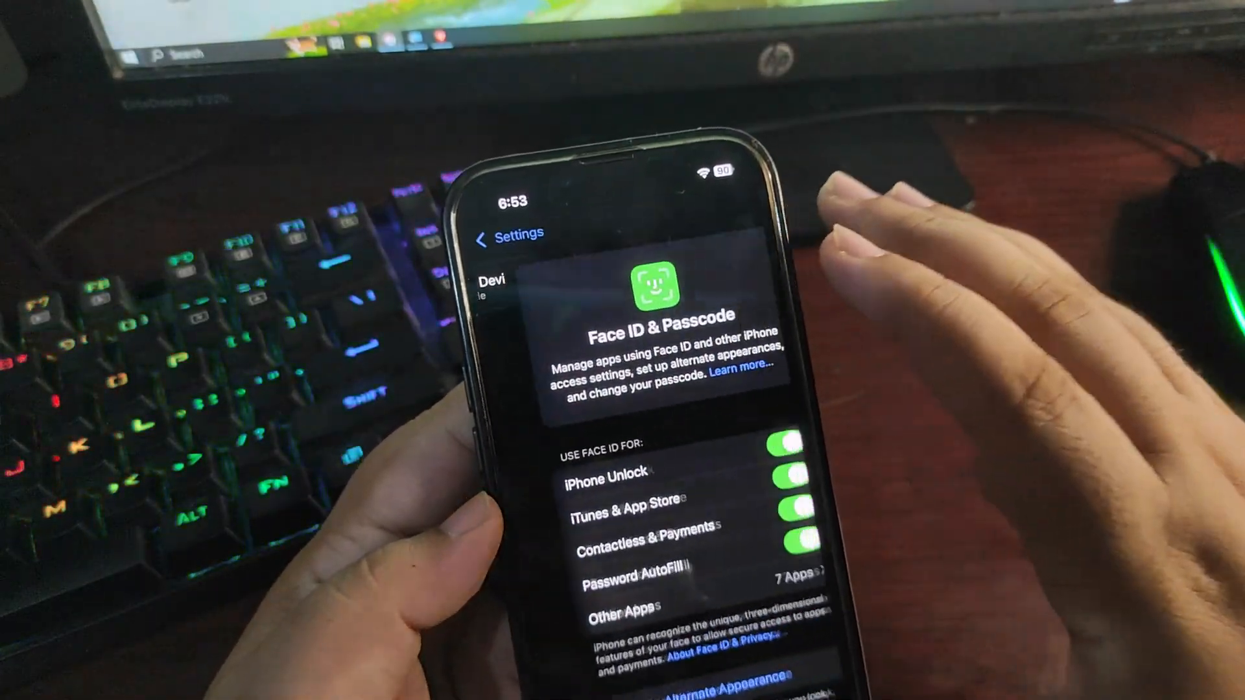
scroll(down, 3)
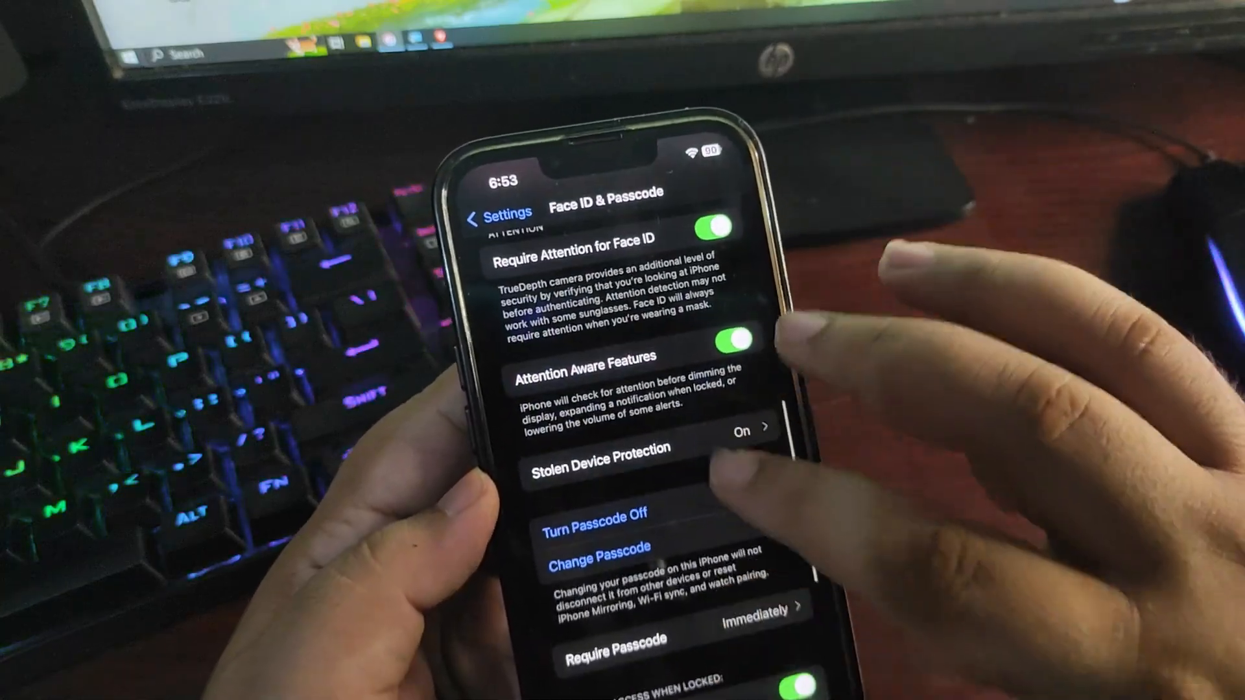
click(601, 467)
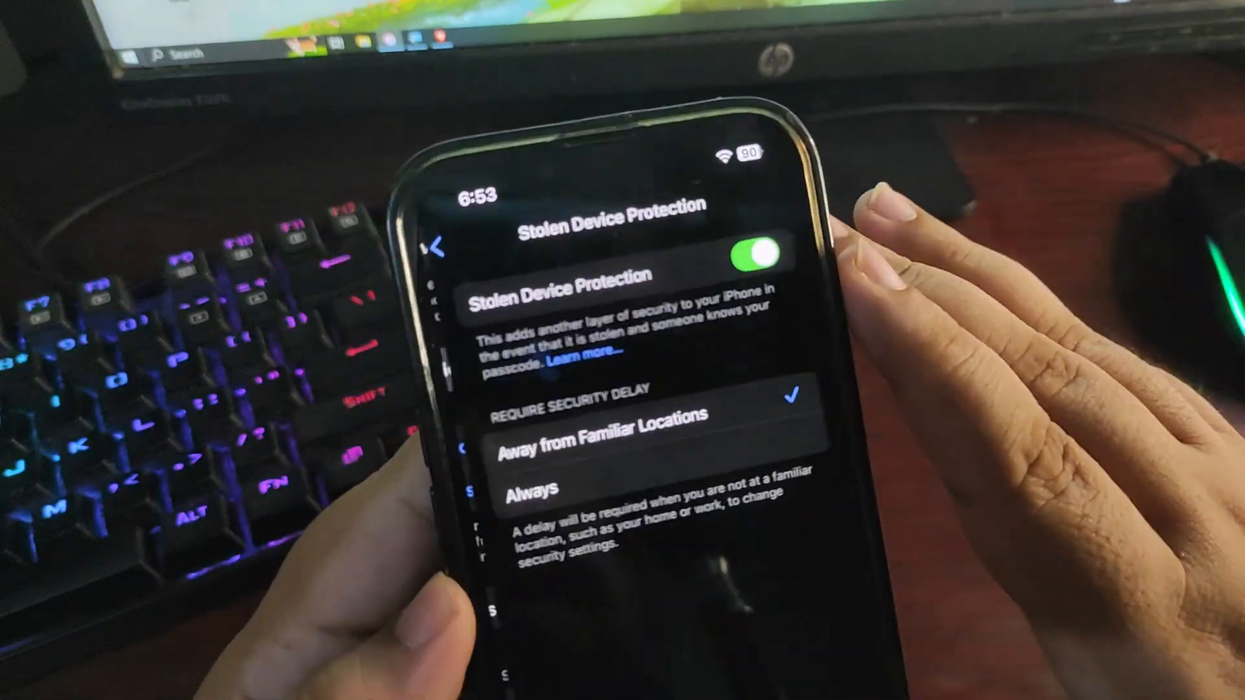
click(742, 252)
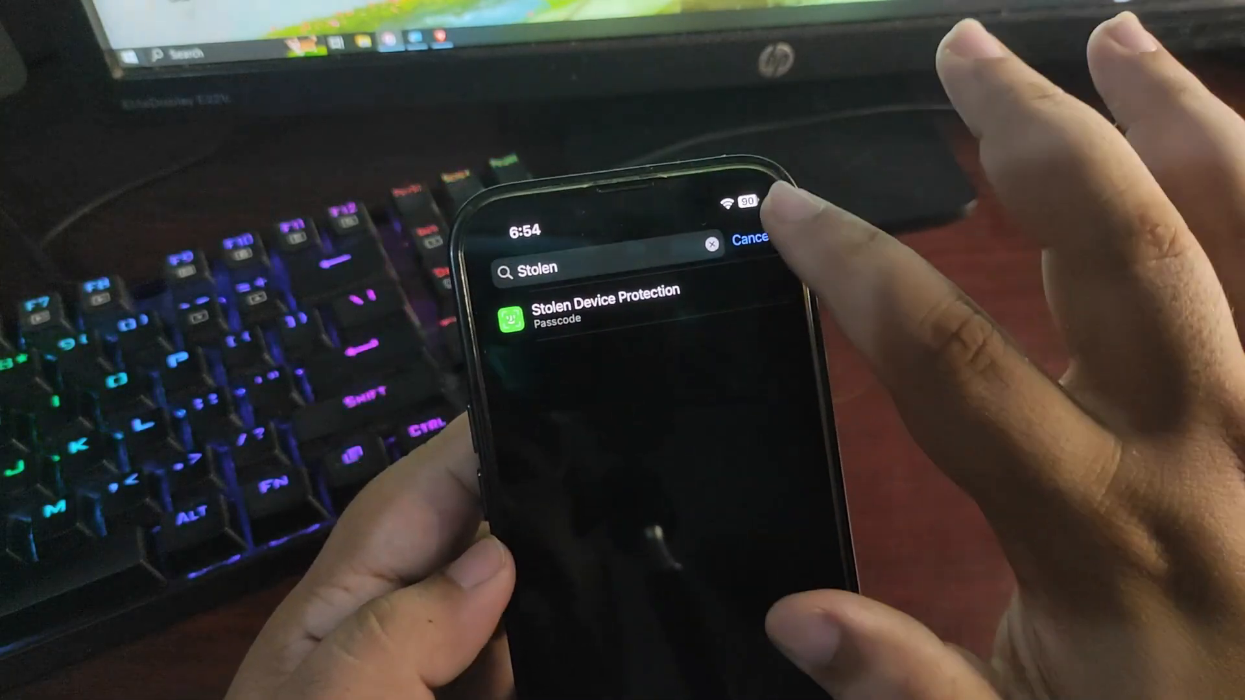
Turn off Find My iPhone in your Apple Account, confirming with the account password
click(750, 238)
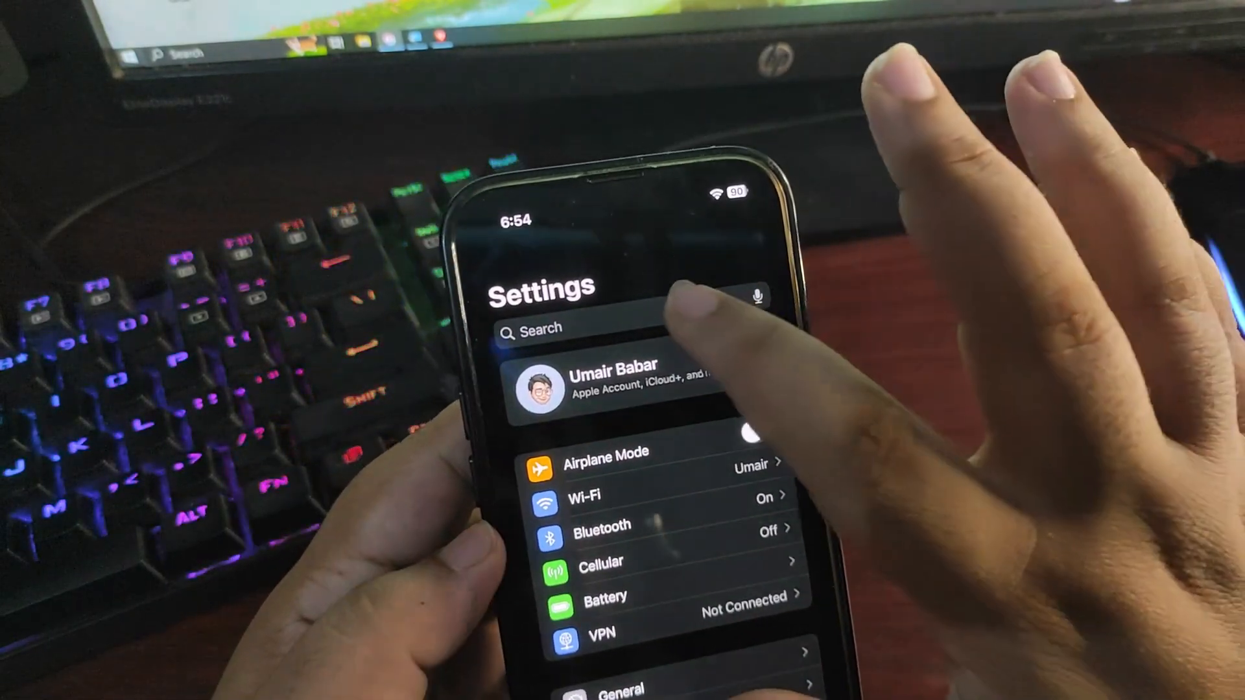
click(623, 387)
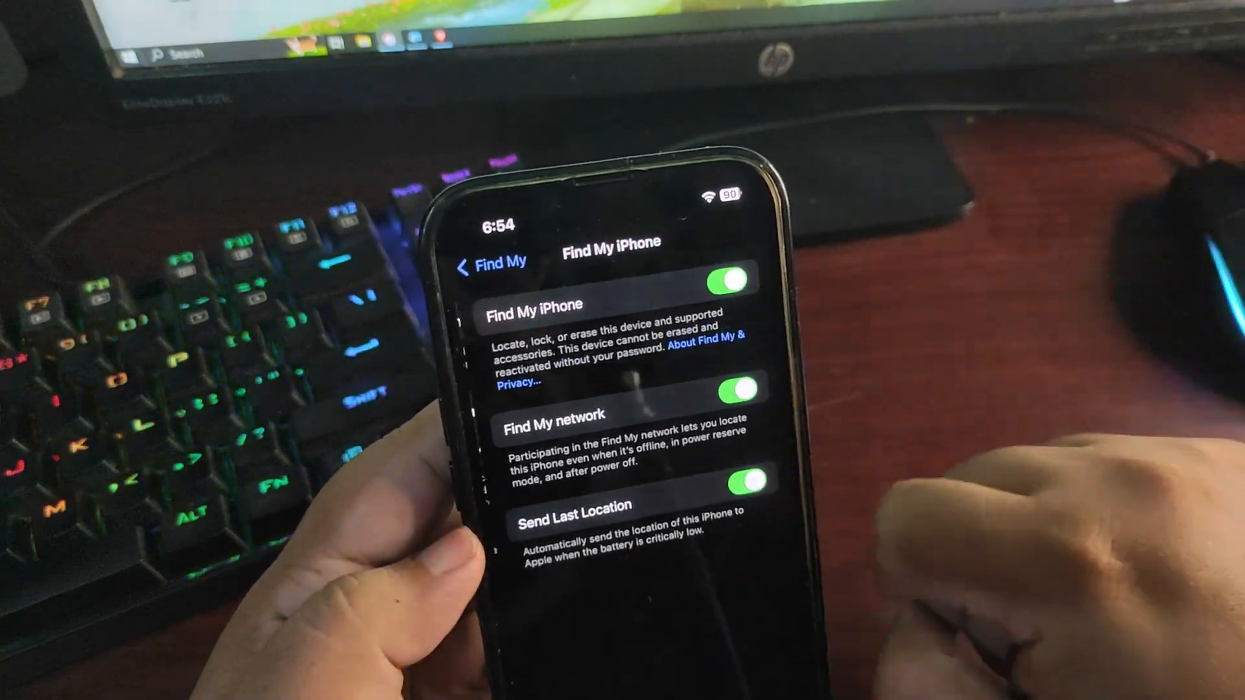
click(732, 278)
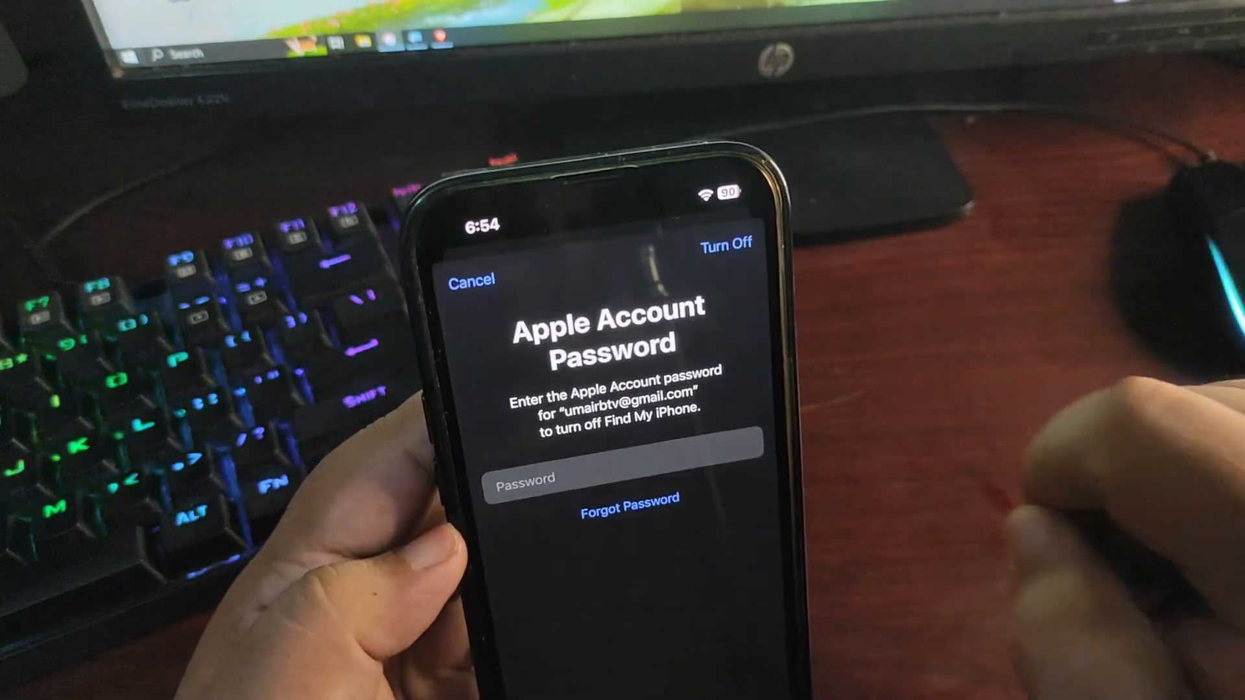
click(623, 477)
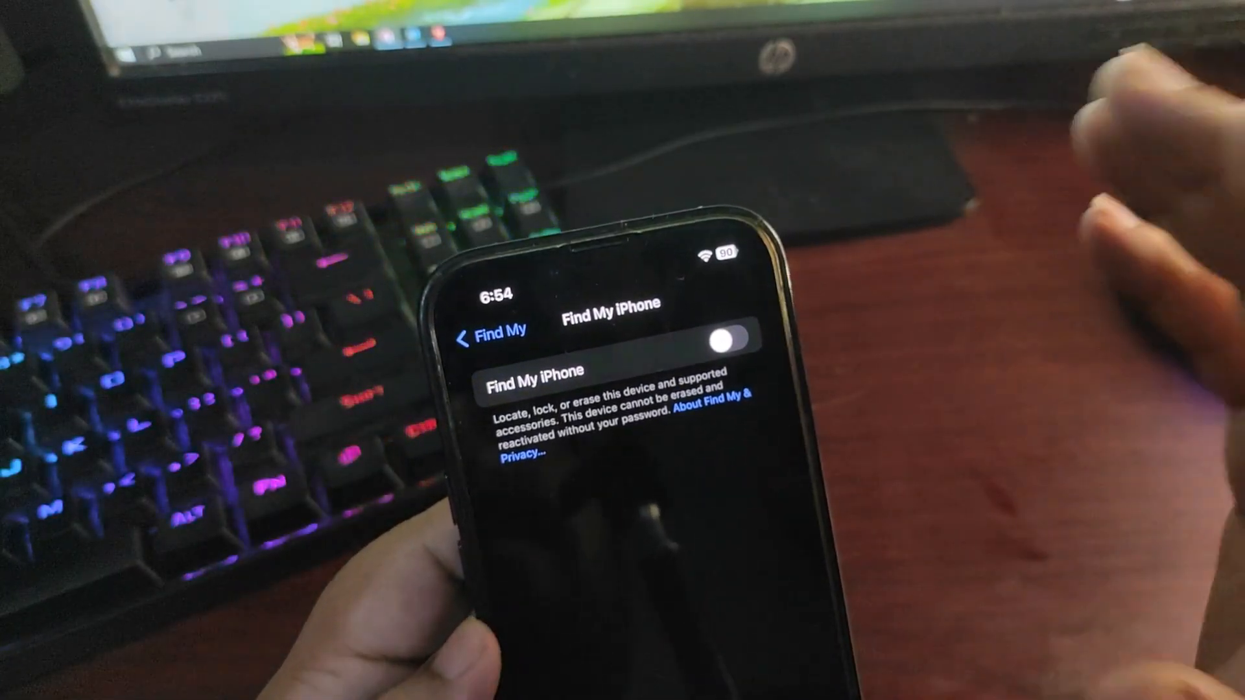
click(728, 337)
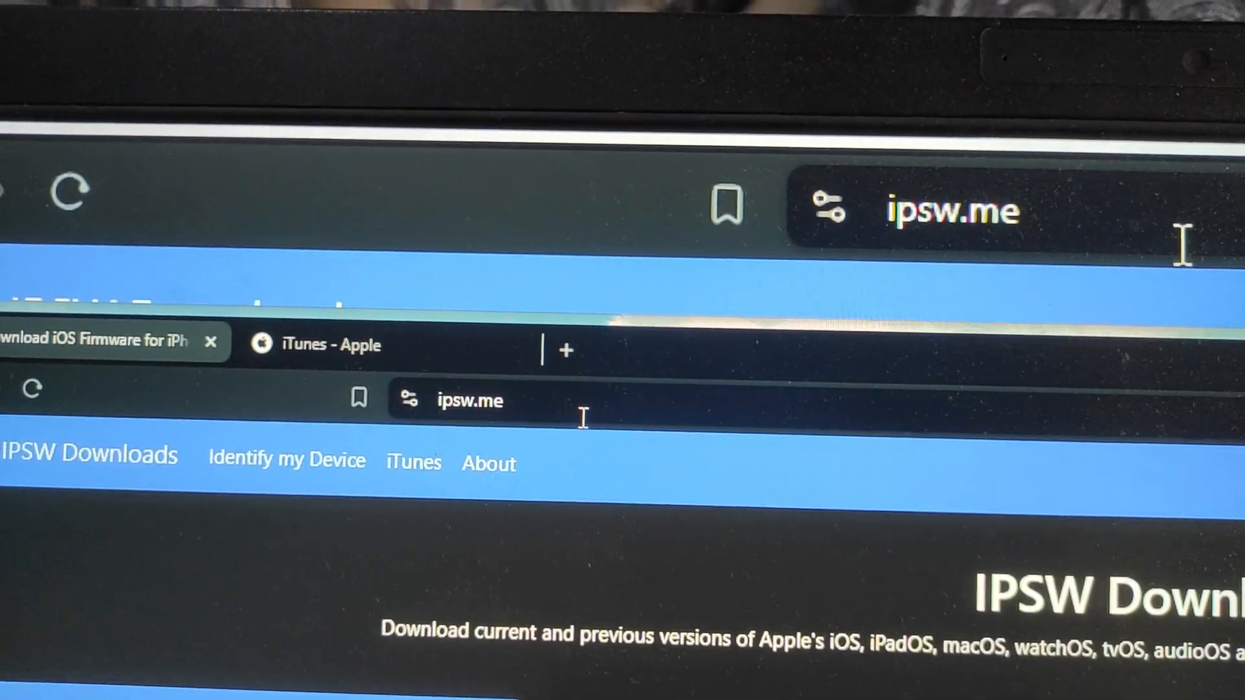
Scroll ipsw.me down to the device type list (iPhone, iPad, Vision, Apple TV)
scroll(down, 3)
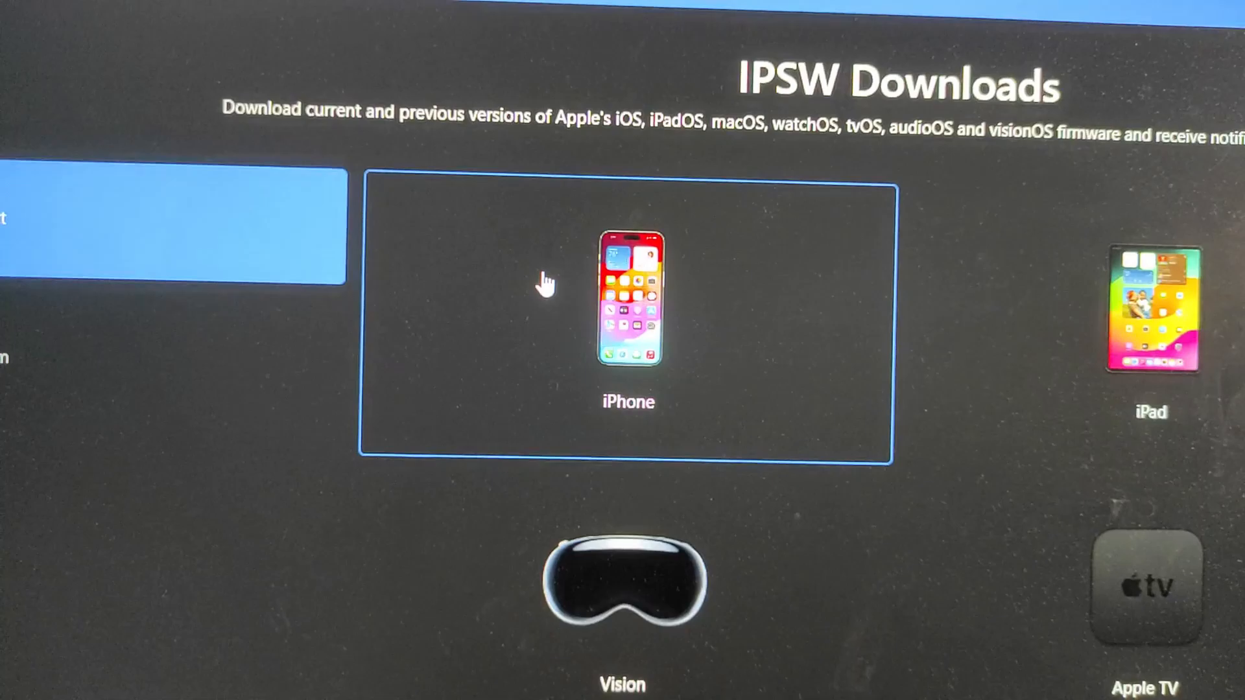
Choose iPhone, then your iPhone model, to list its signed and unsigned IPSW builds
click(626, 297)
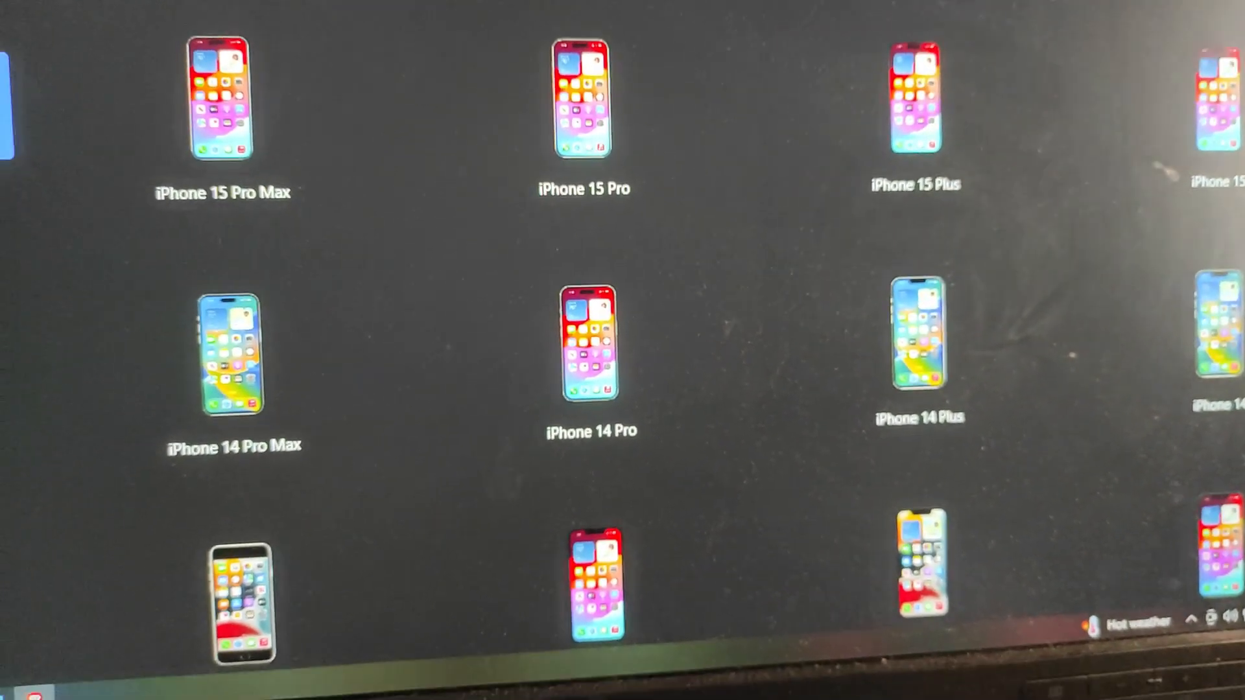
scroll(down, 3)
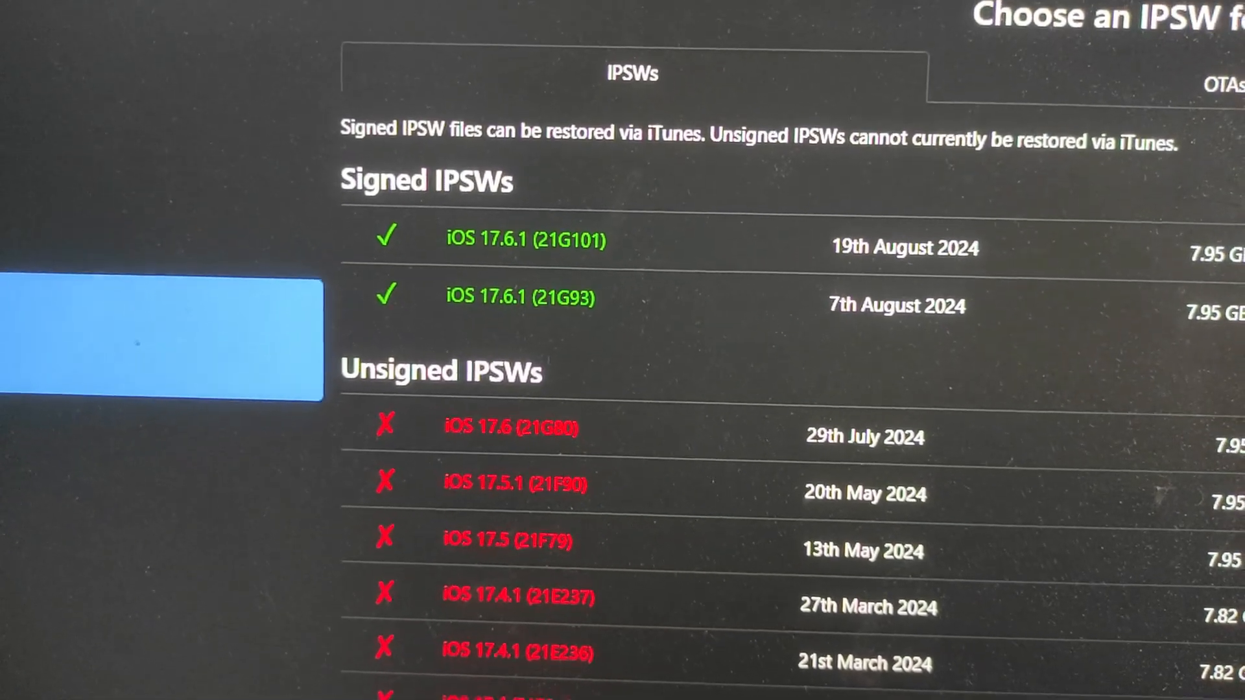
scroll(down, 3)
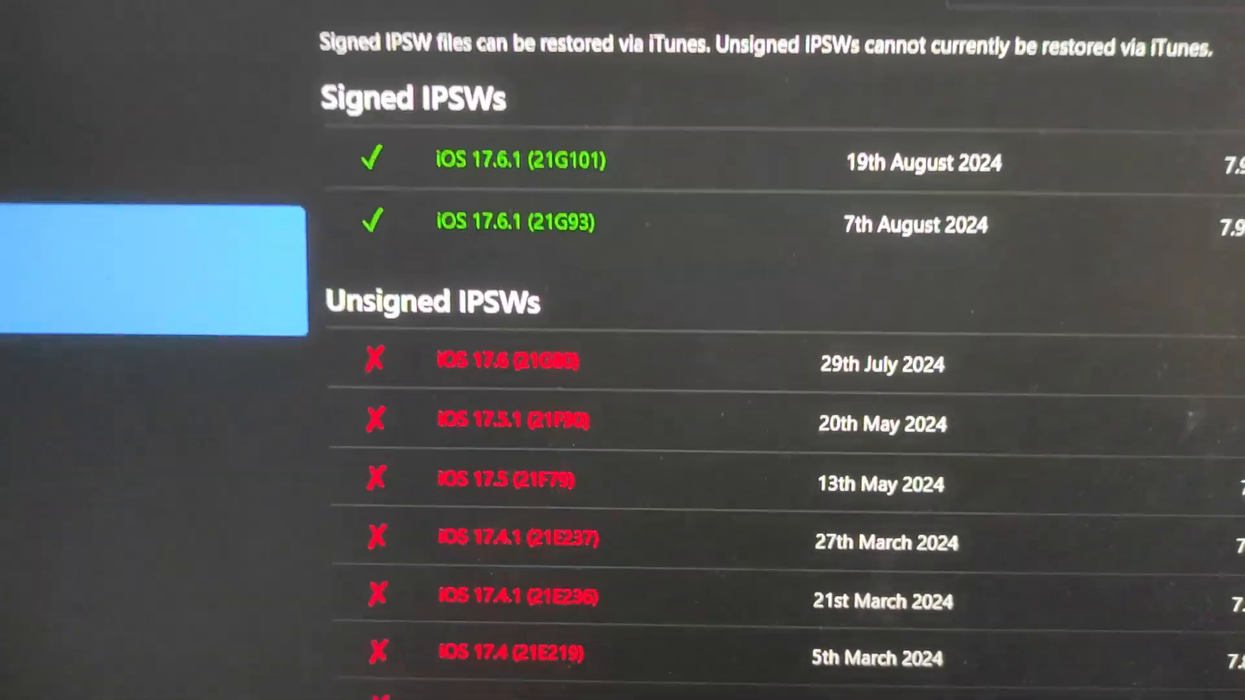
scroll(down, 3)
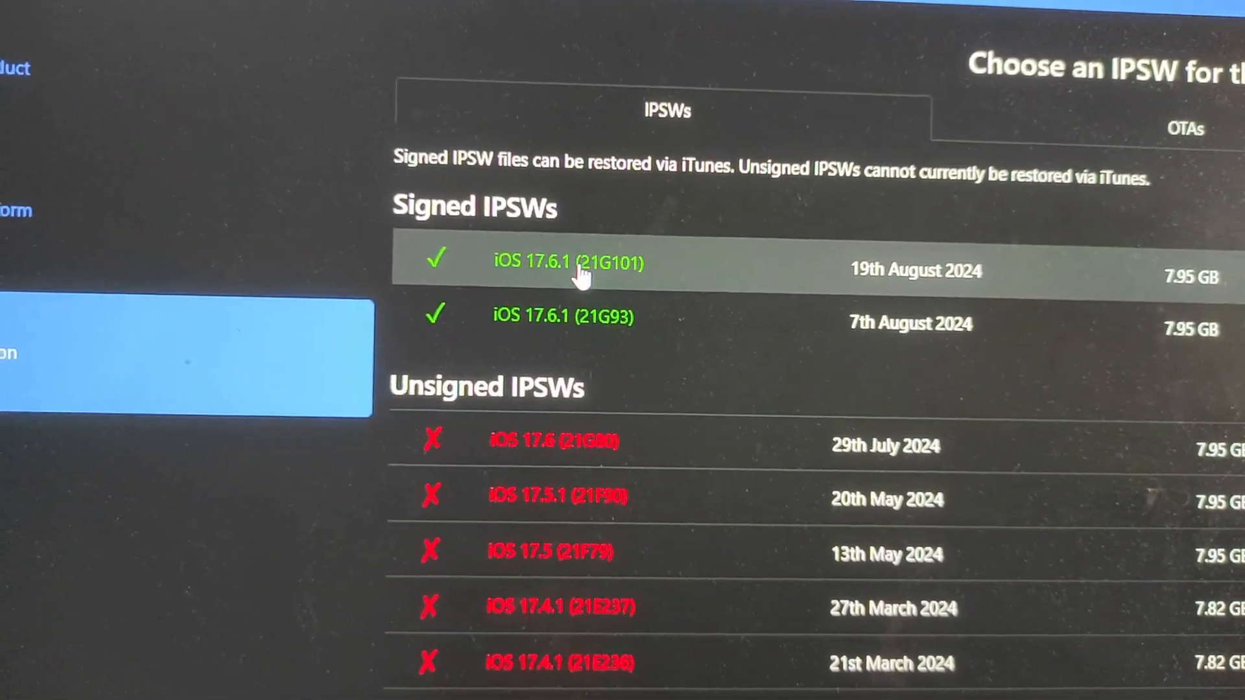
Download the iOS 17.6.1 (21G101) IPSW, 7.95 GB, from the signed builds
click(568, 262)
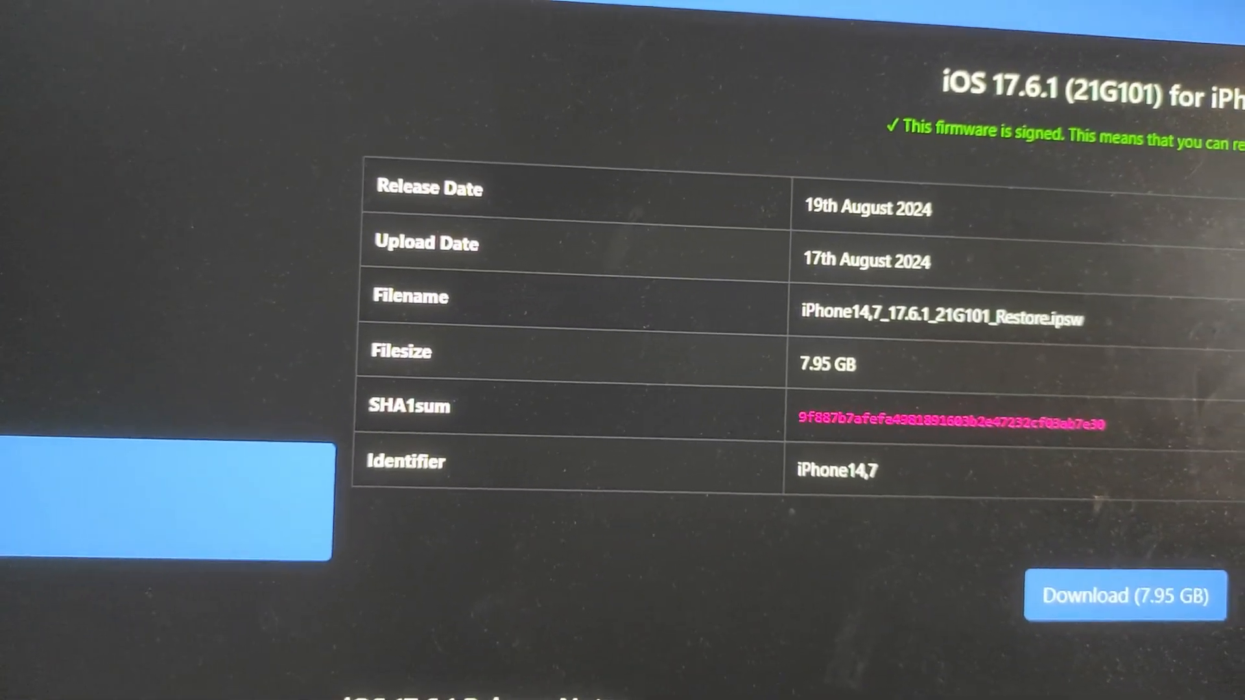
scroll(down, 3)
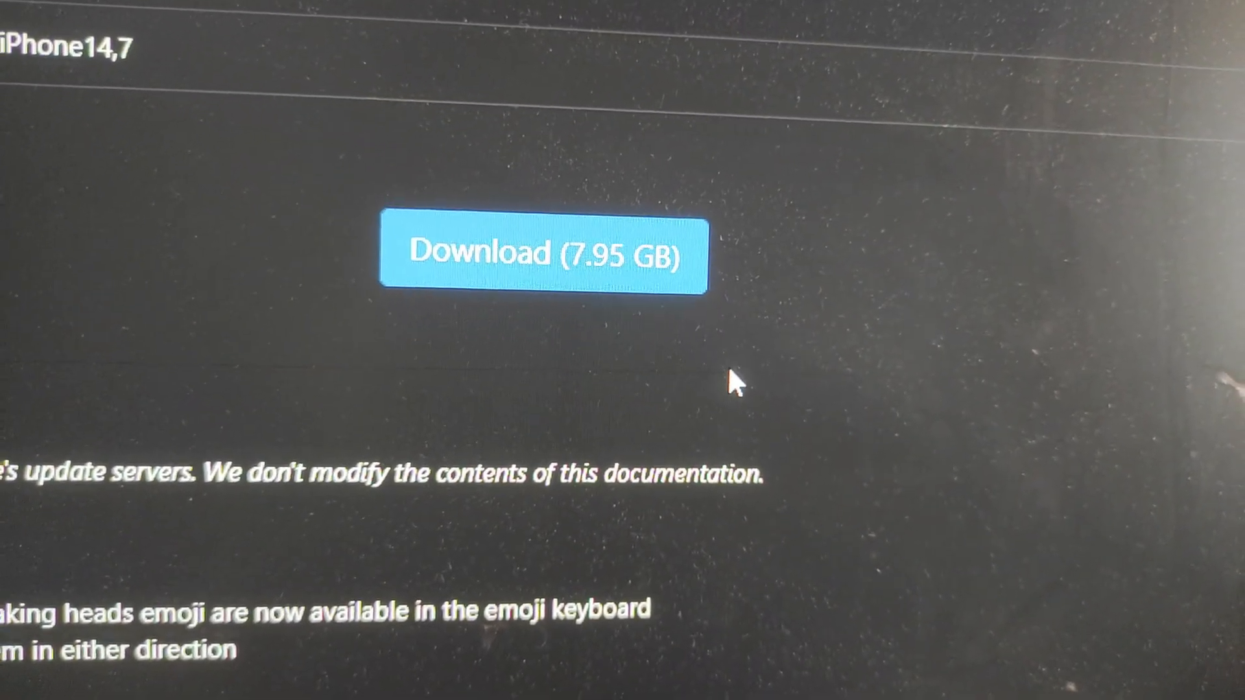
click(543, 254)
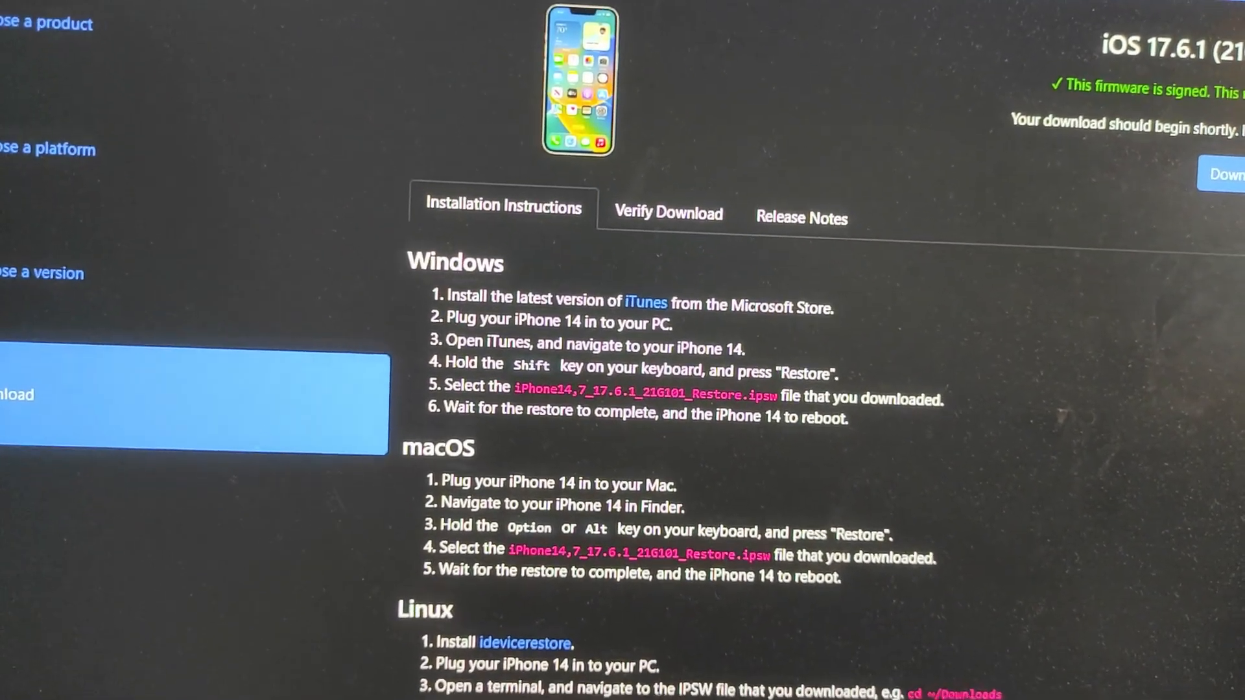
click(1033, 79)
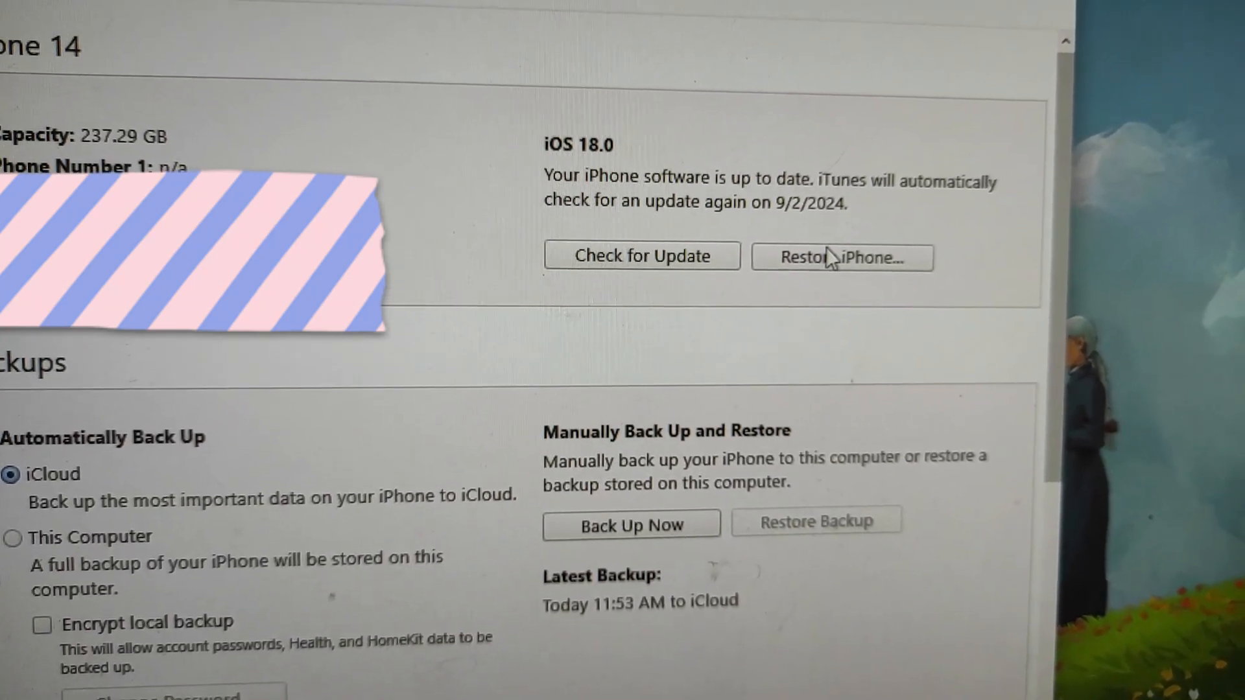
Start Restore iPhone… from the iPhone 14's iTunes Summary page
scroll(down, 3)
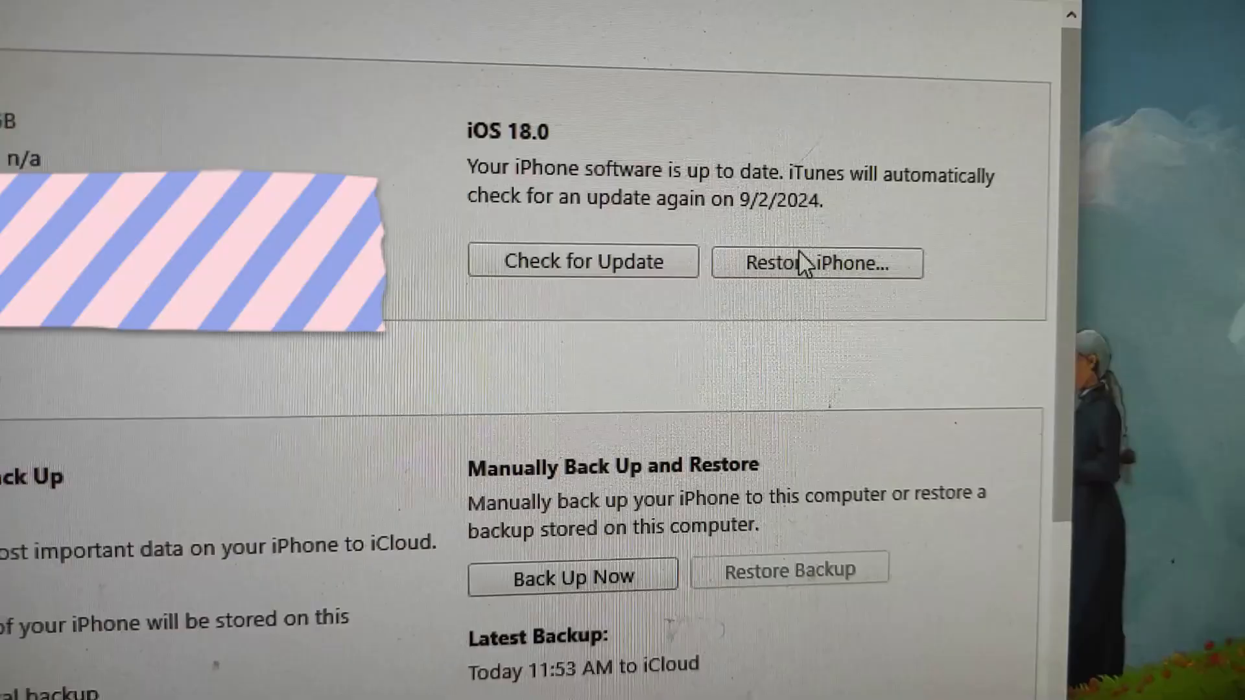
click(816, 261)
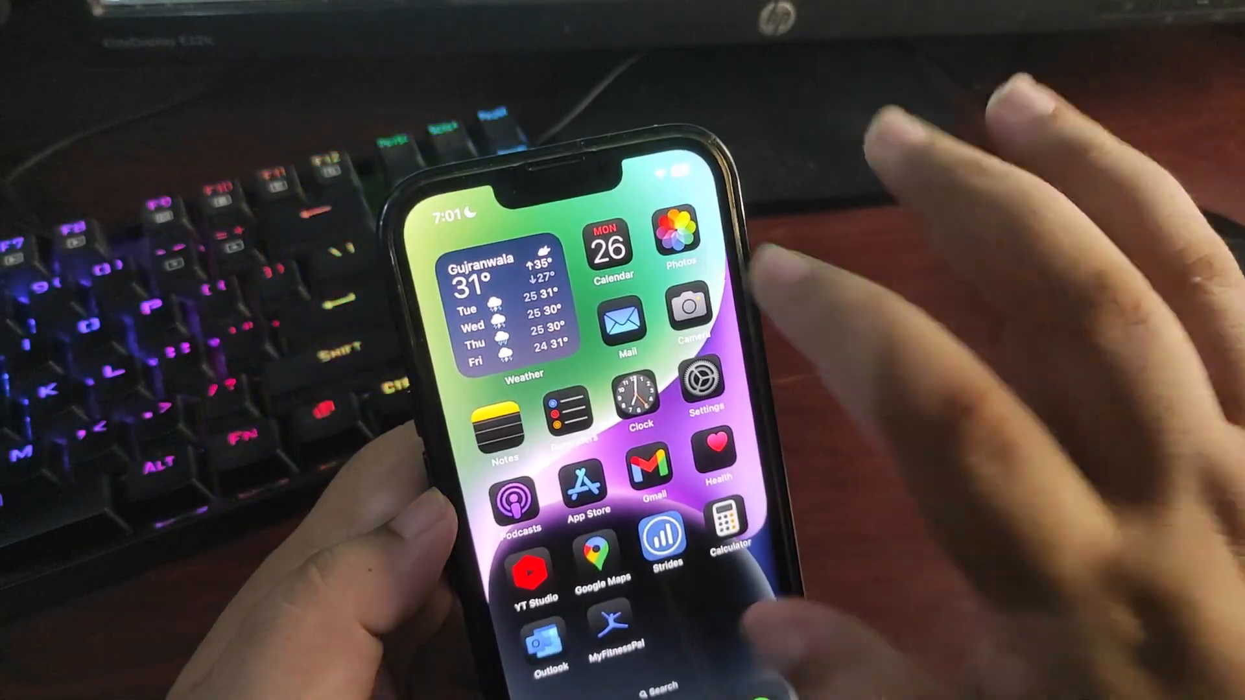
Swipe the iPhone home screen to the next app page with Instagram, Facebook and ChatGPT
click(608, 247)
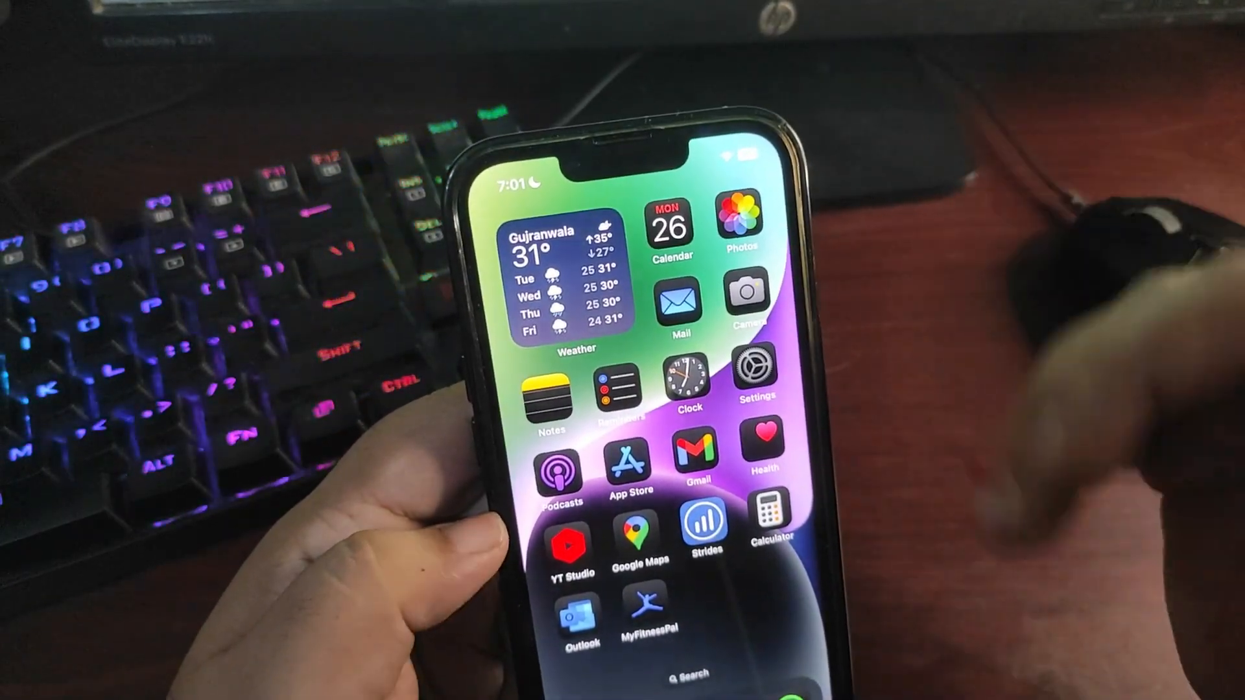
scroll(left, 3)
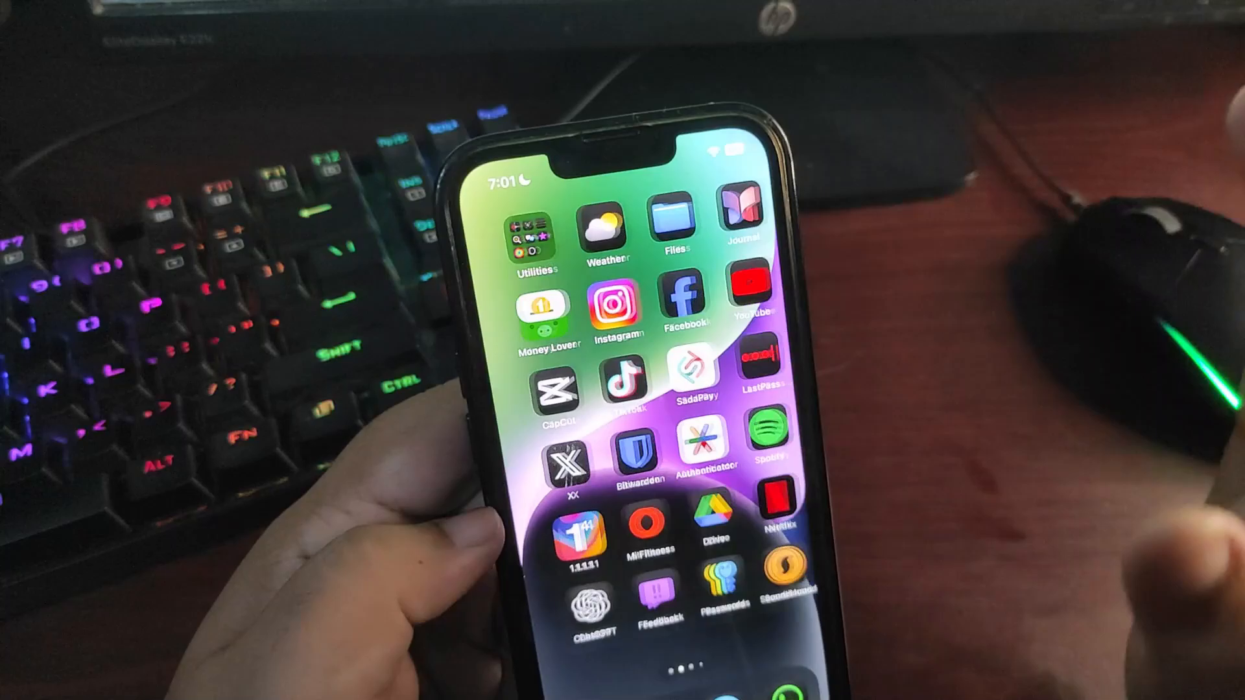